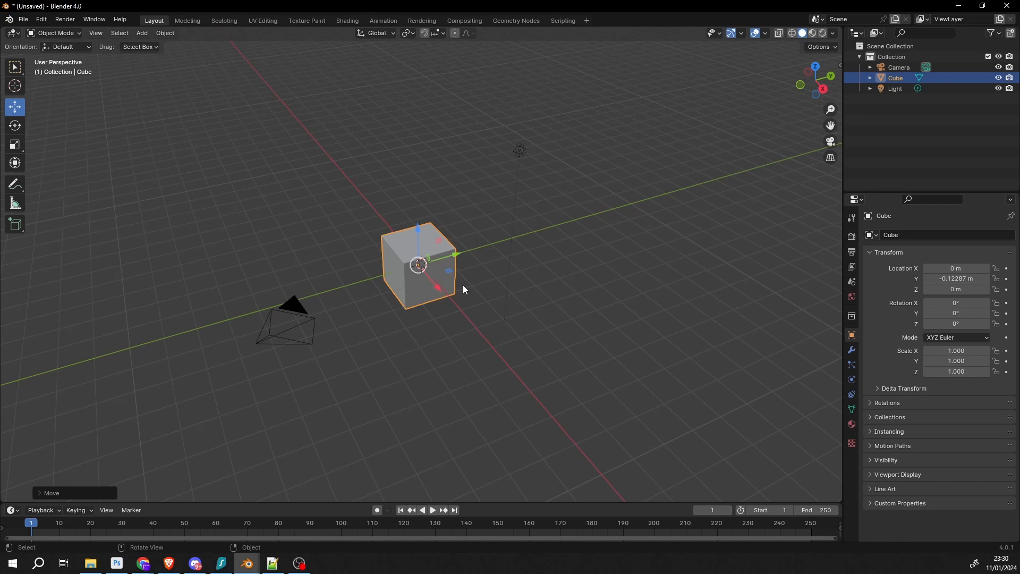
pyautogui.moveTo(456, 290)
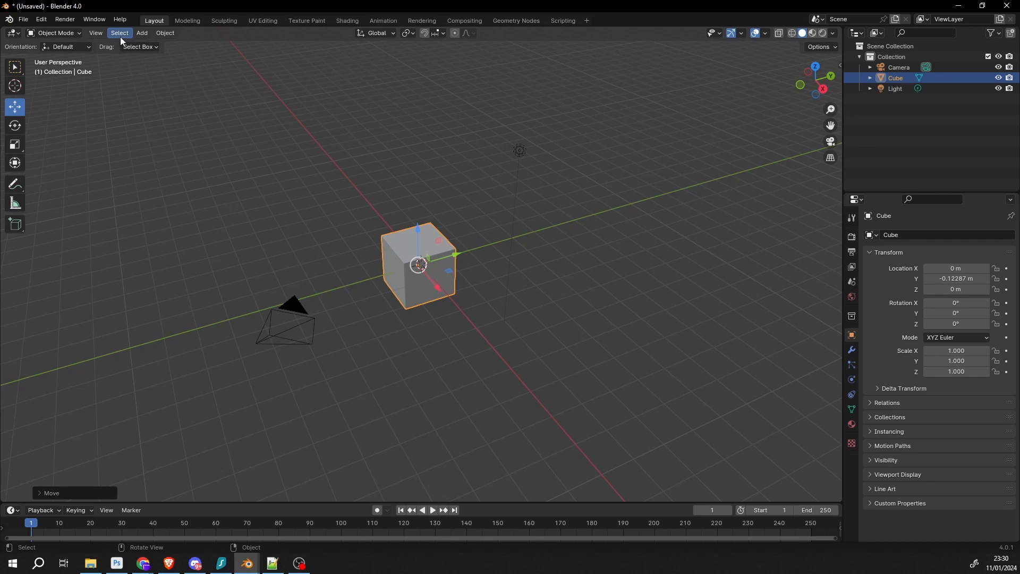
# Clear the view lock via View > Align View and orbit freely around the cube.
pyautogui.click(95, 33)
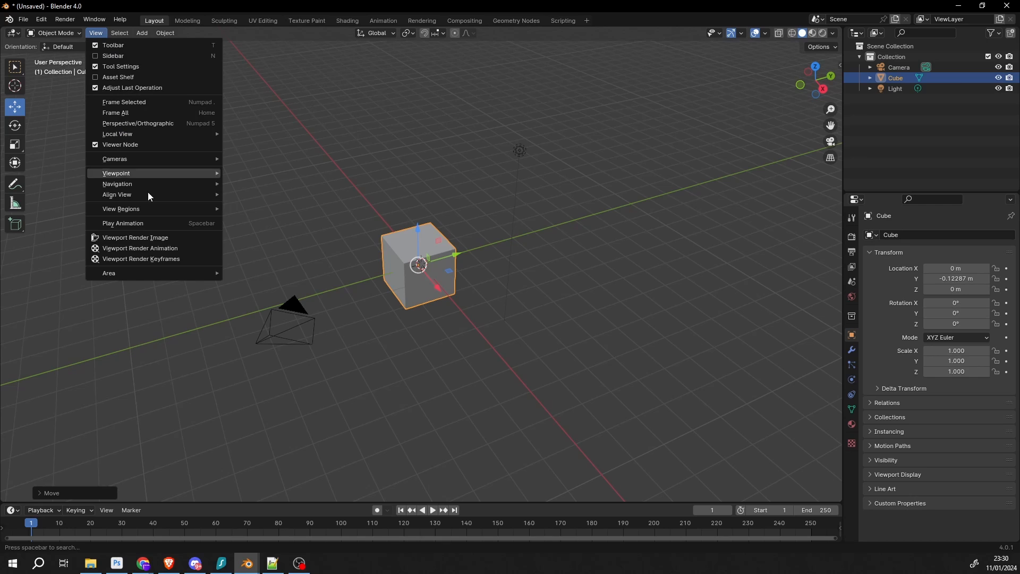
pyautogui.moveTo(117, 194)
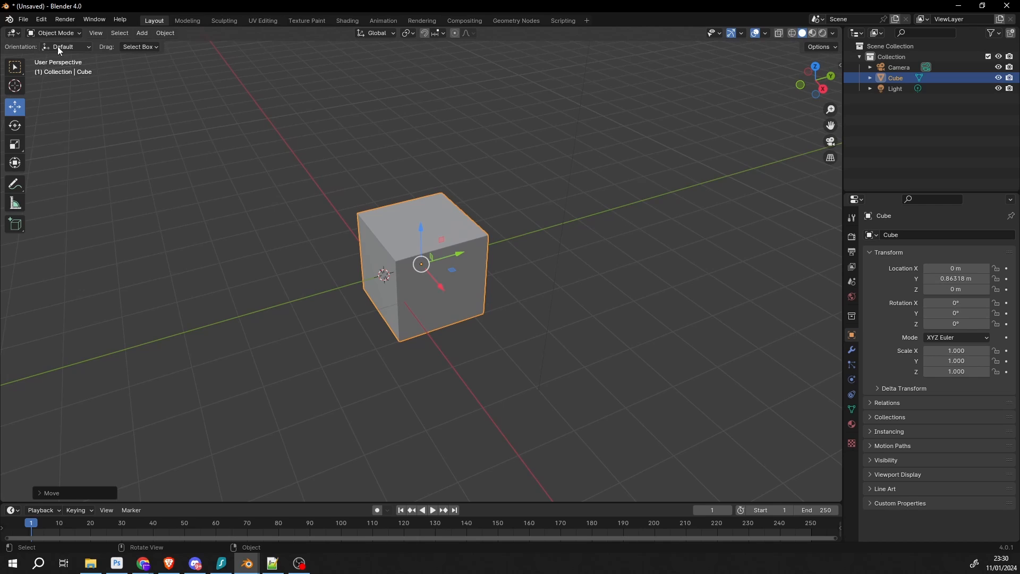
pyautogui.click(94, 33)
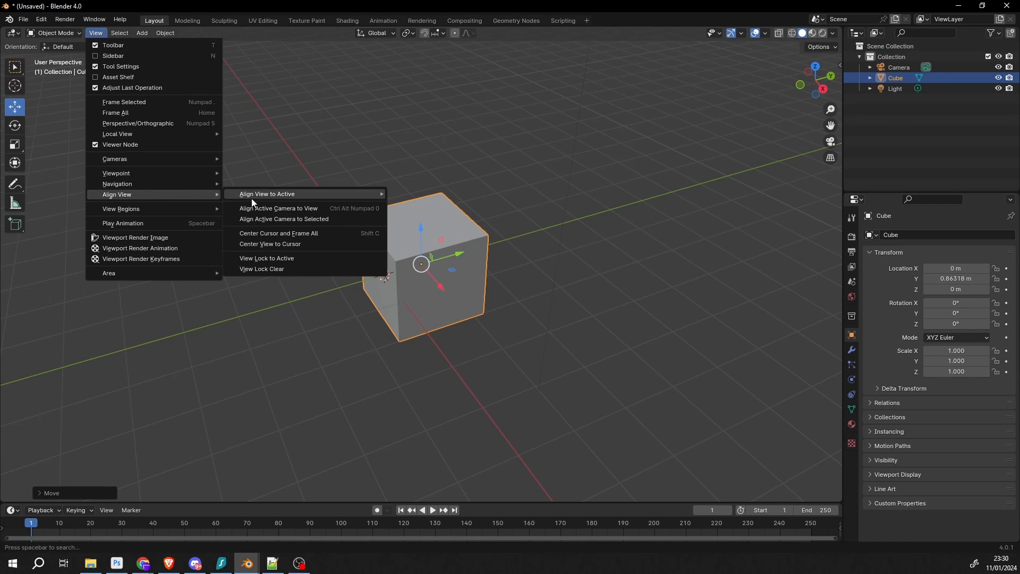
pyautogui.moveTo(273, 271)
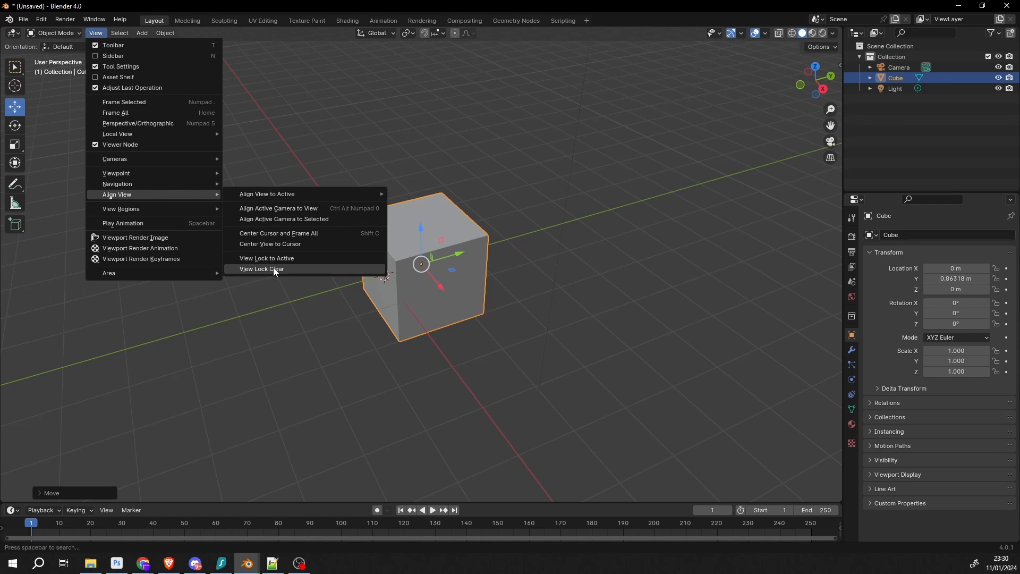
pyautogui.click(262, 268)
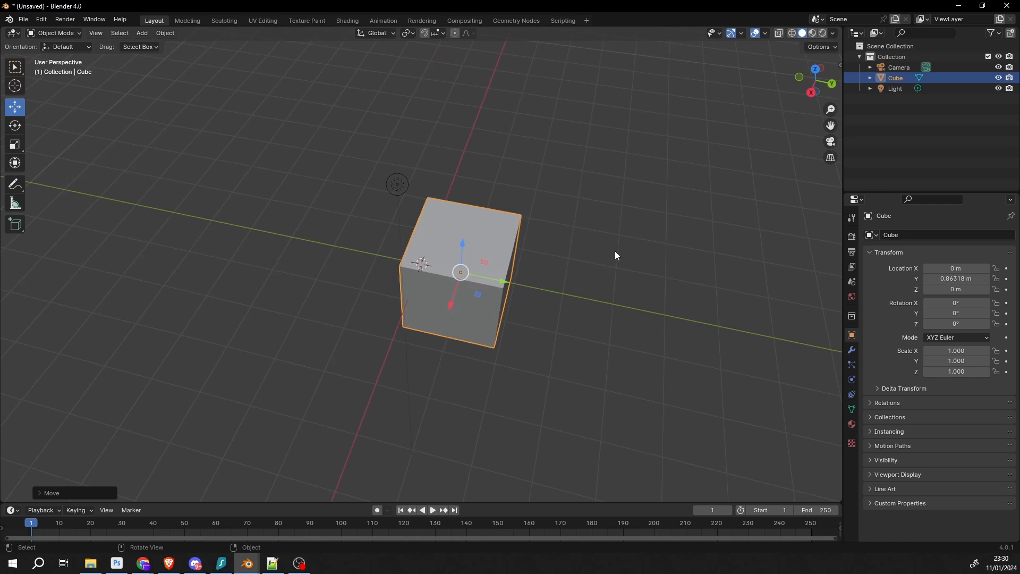
pyautogui.moveTo(615, 255); pyautogui.dragTo(775, 201)
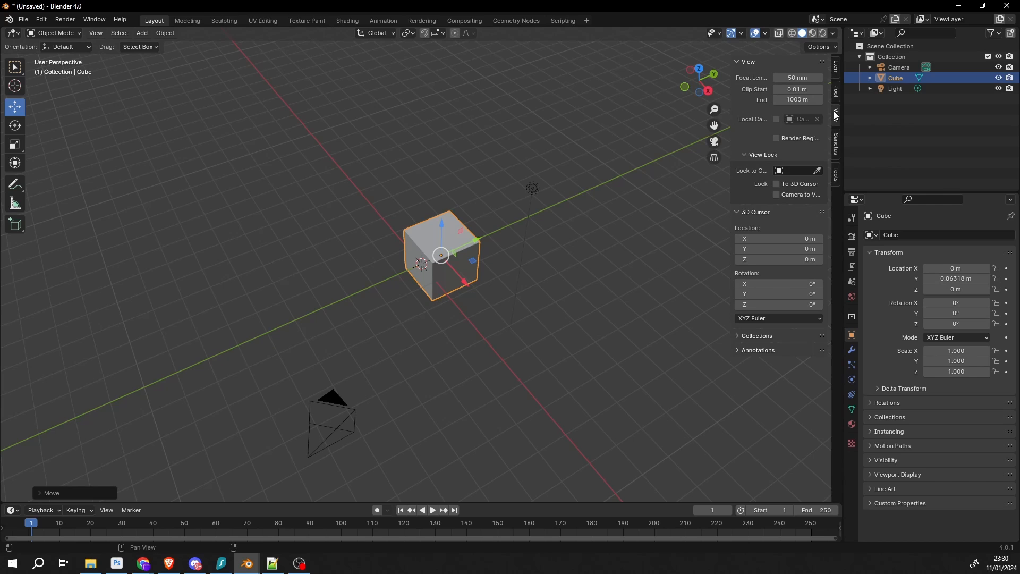
# Pick an object in the sidebar's Lock to Object dropdown under View Lock.
pyautogui.click(791, 170)
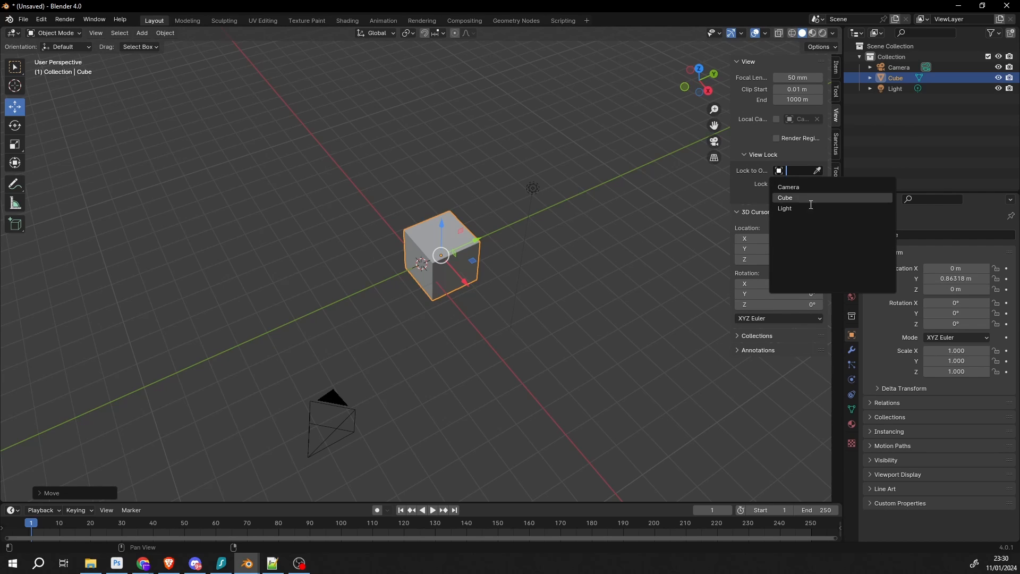
pyautogui.click(784, 198)
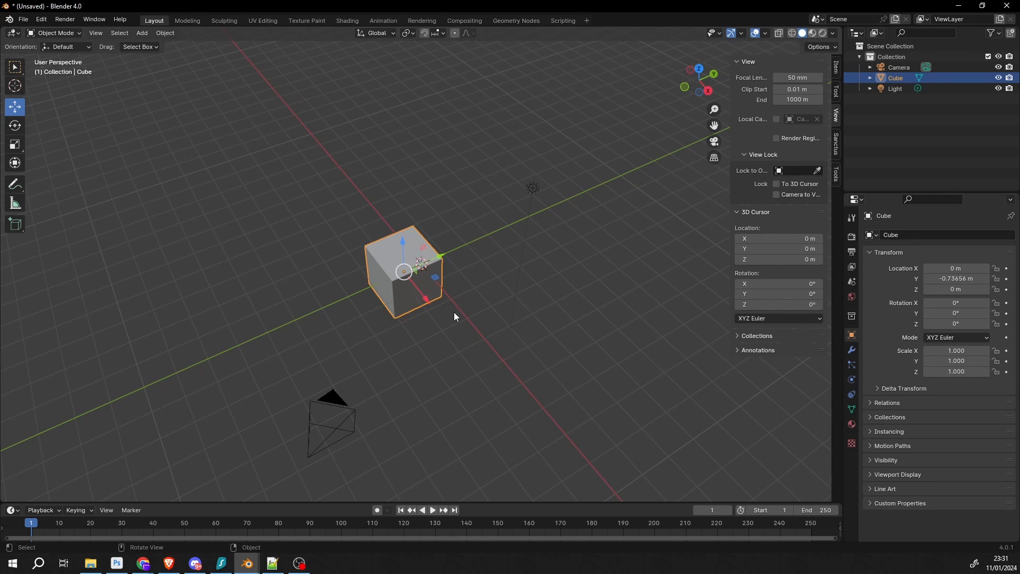
pyautogui.click(331, 417)
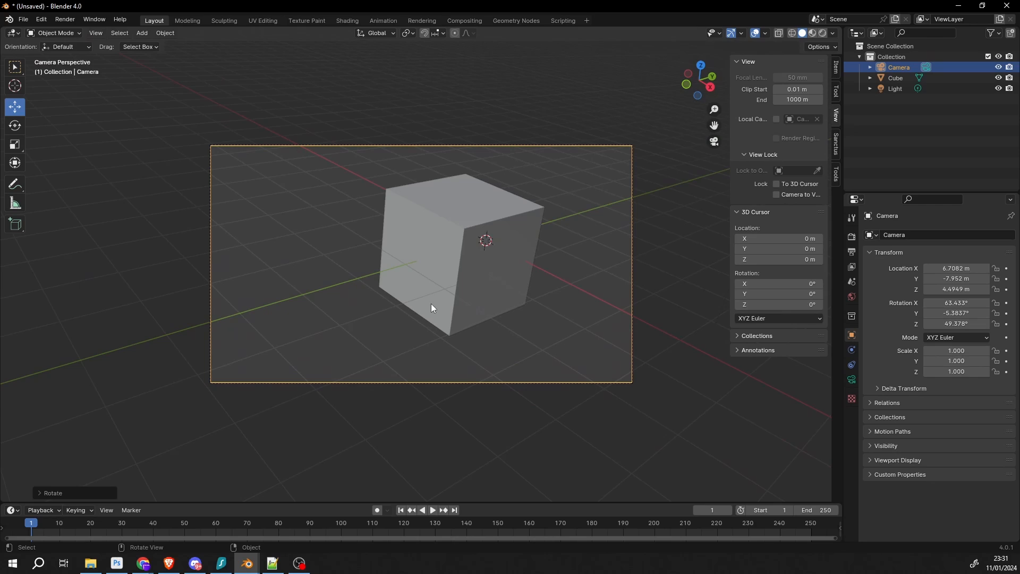
pyautogui.moveTo(779, 199)
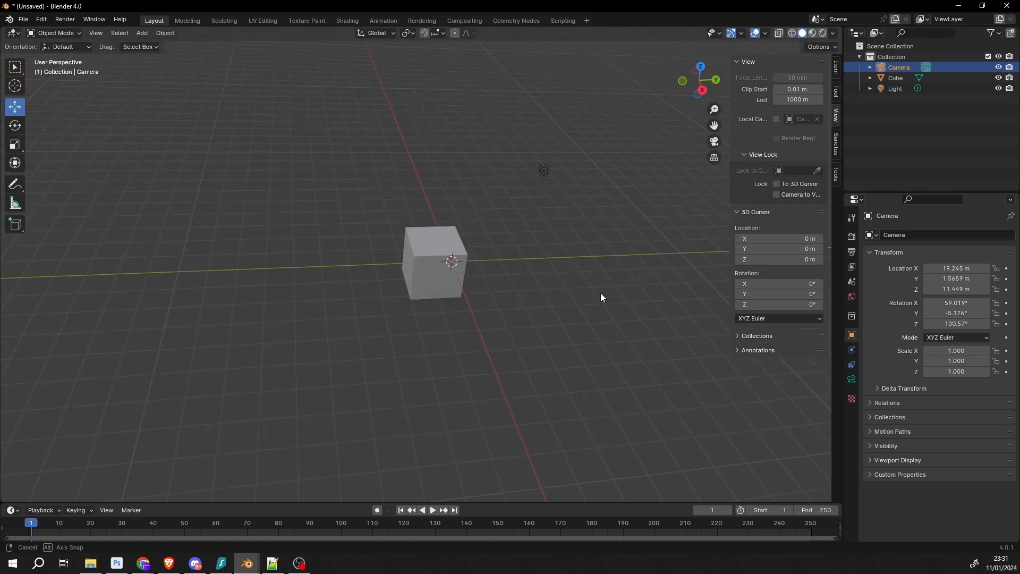
# Add a UV Sphere beside the cube and enter Edit Mode on it.
pyautogui.click(141, 33)
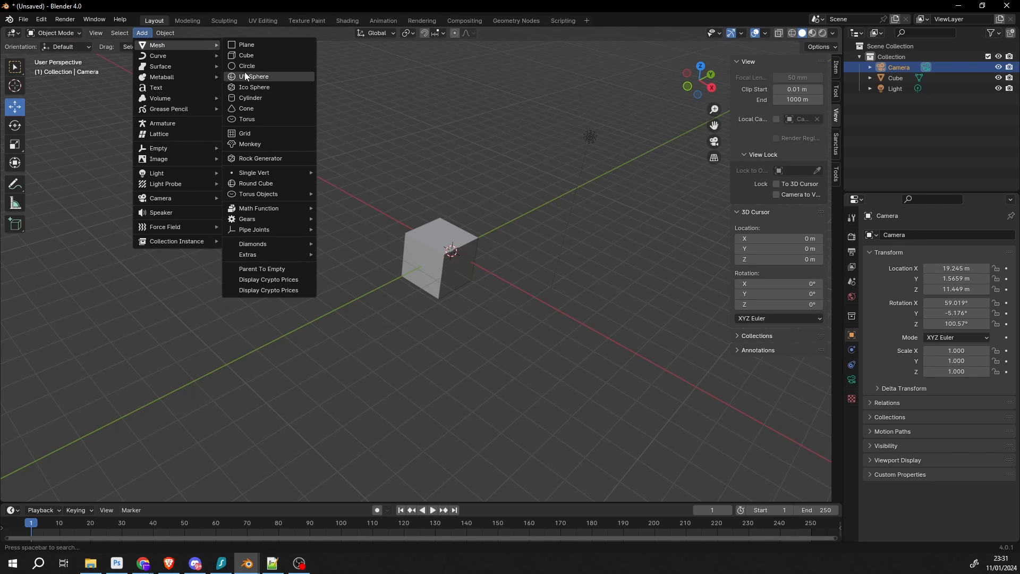
pyautogui.click(254, 77)
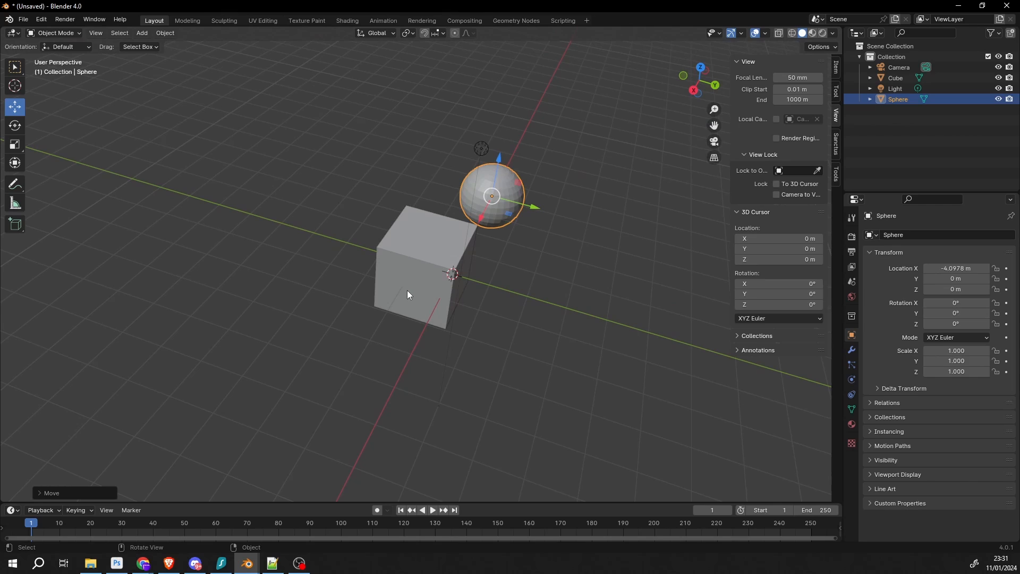
pyautogui.press('Tab')
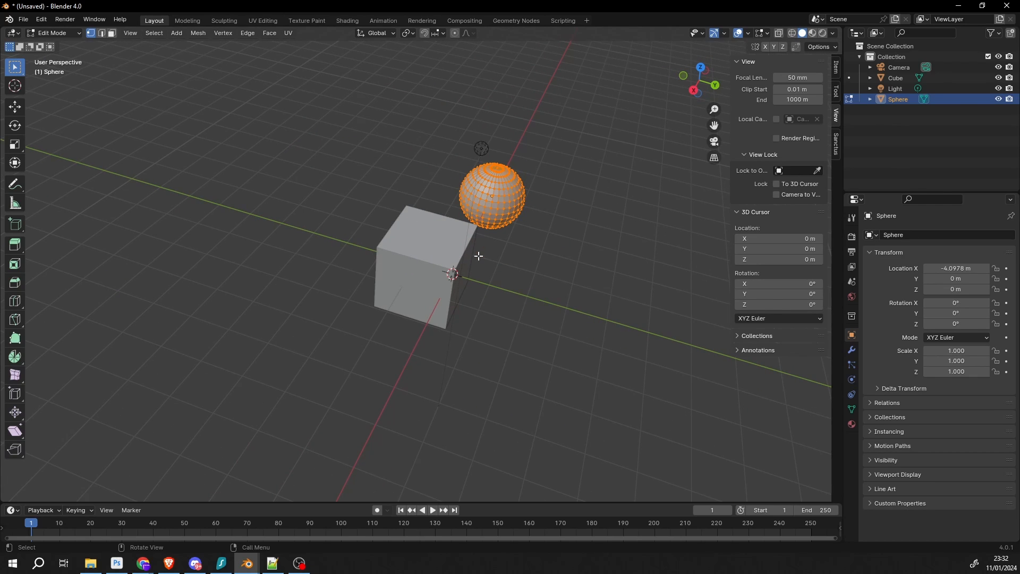
pyautogui.moveTo(61, 55)
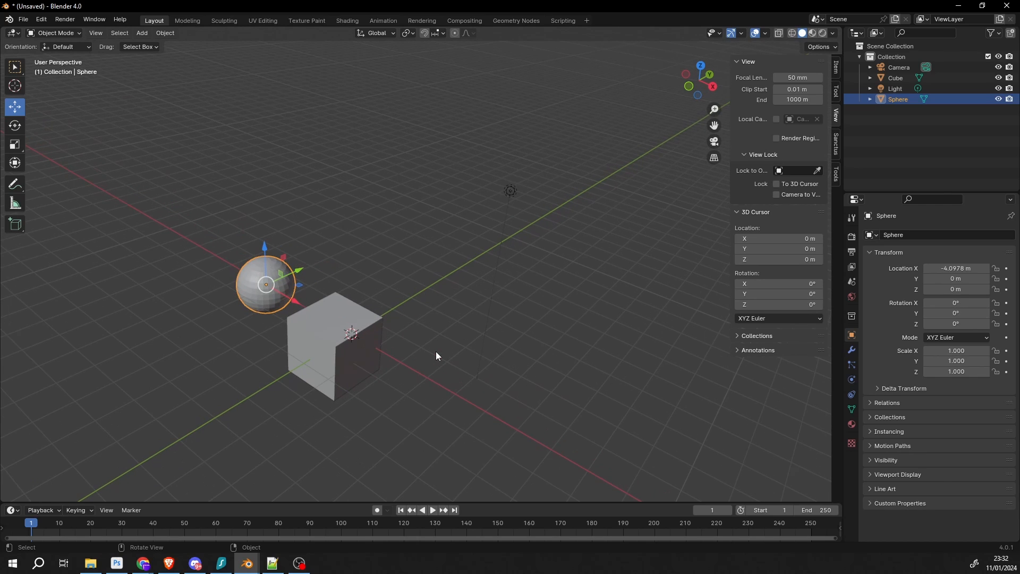
# Isolate the sphere in Local View and zoom in close with the scroll wheel.
pyautogui.press('g')
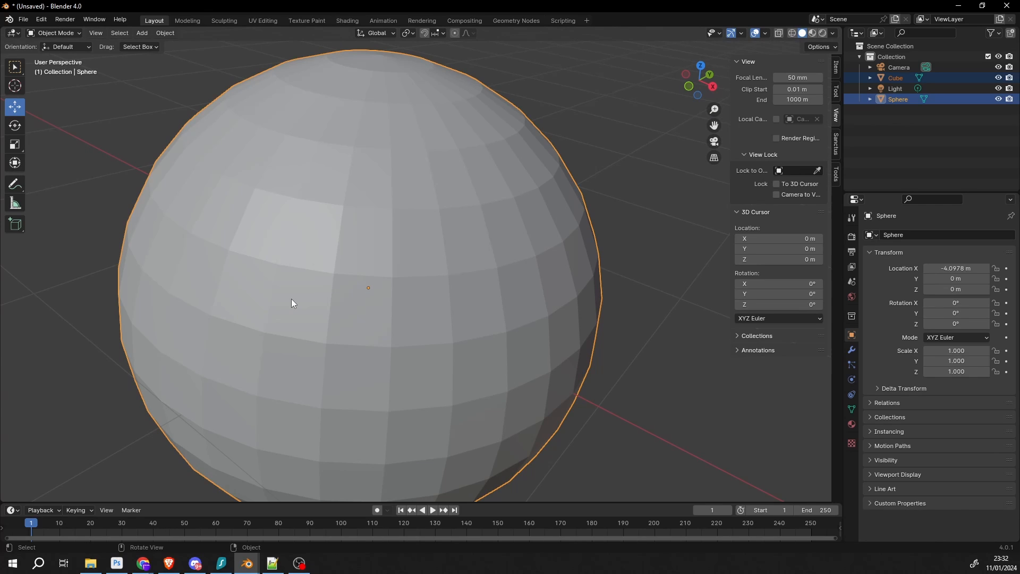
pyautogui.scroll(-3)
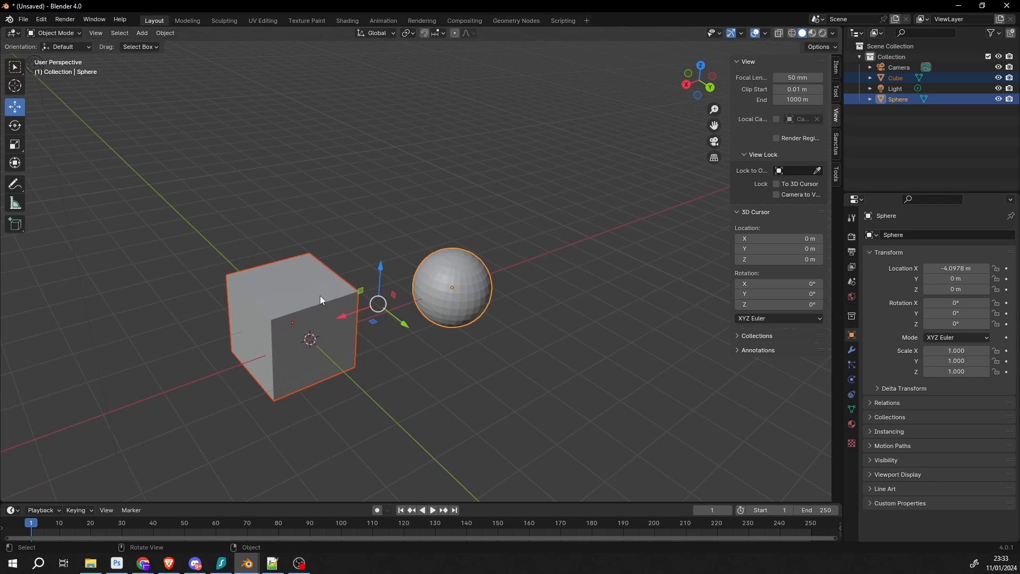
pyautogui.moveTo(294, 291)
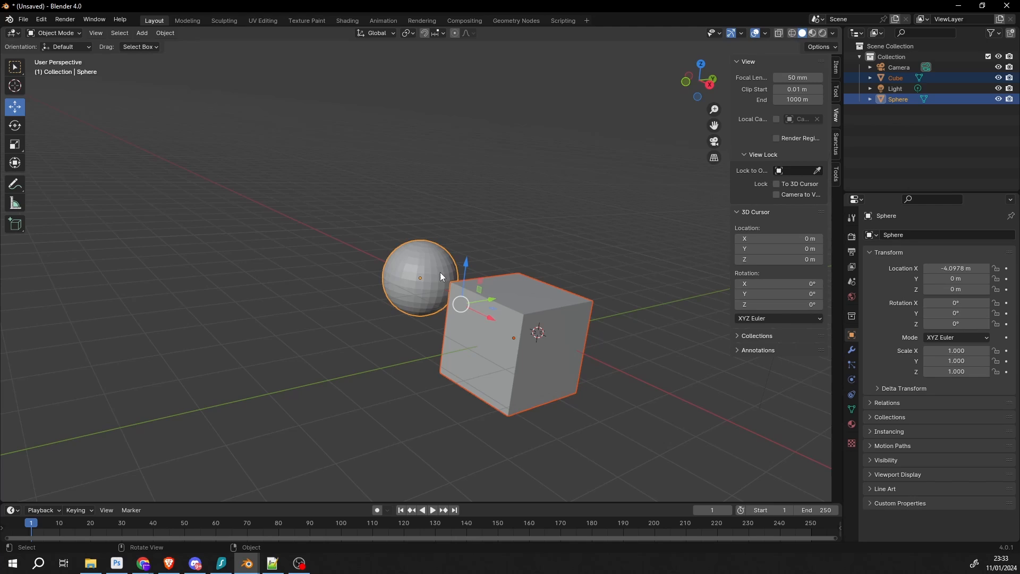
pyautogui.scroll(-3)
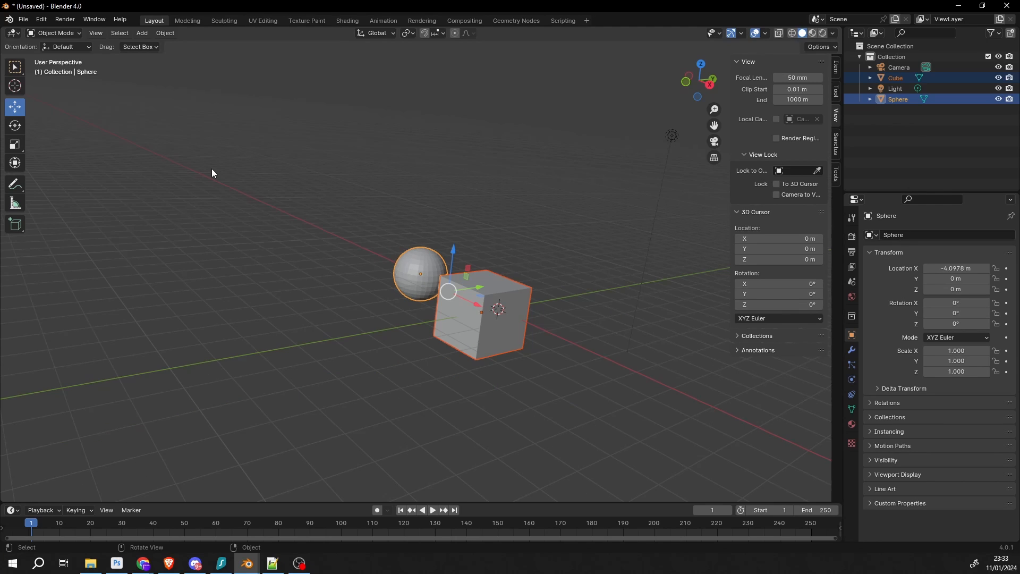
pyautogui.moveTo(593, 442)
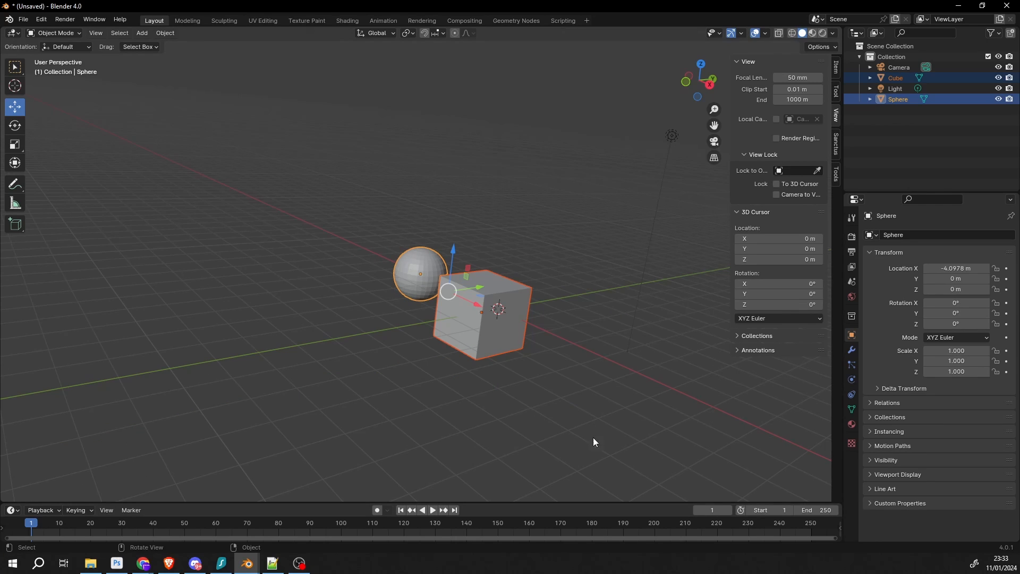
pyautogui.moveTo(553, 445)
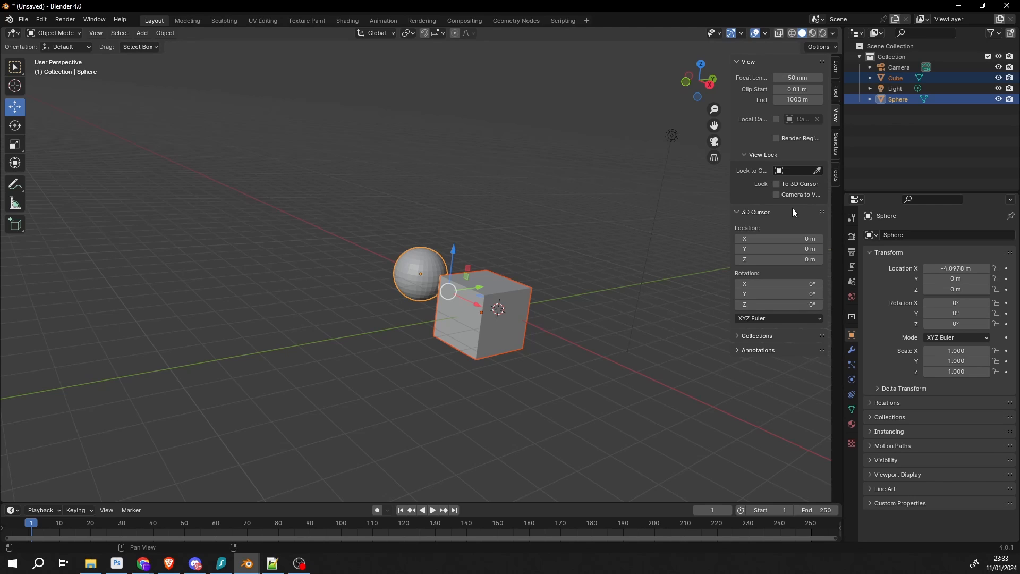
pyautogui.moveTo(682, 236)
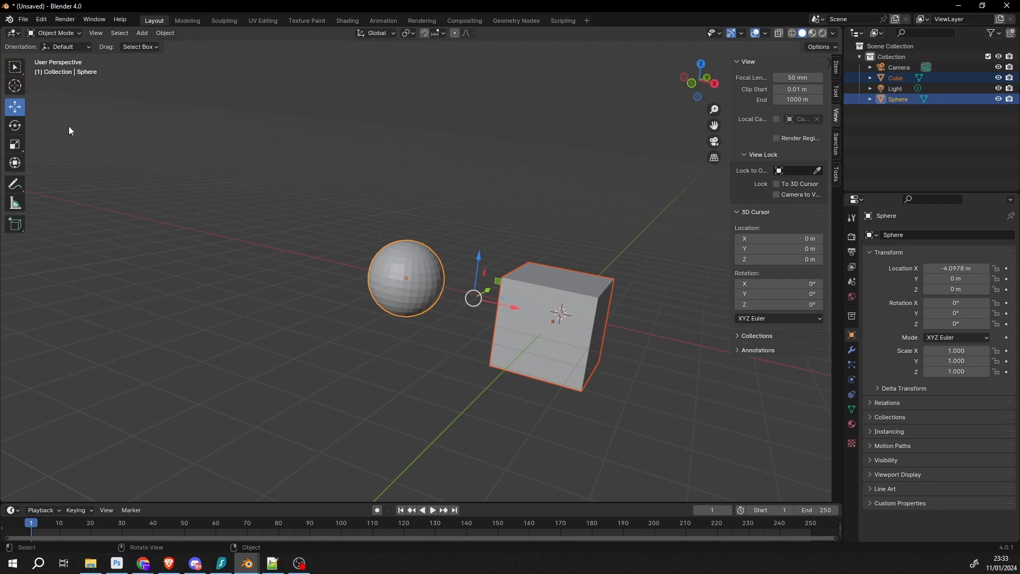
pyautogui.moveTo(474, 411)
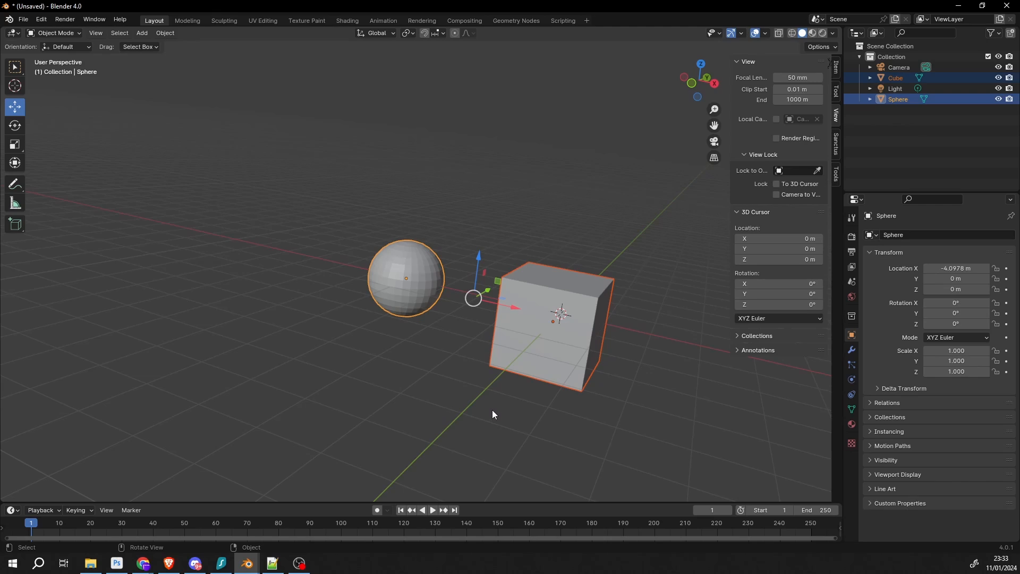
pyautogui.moveTo(373, 425)
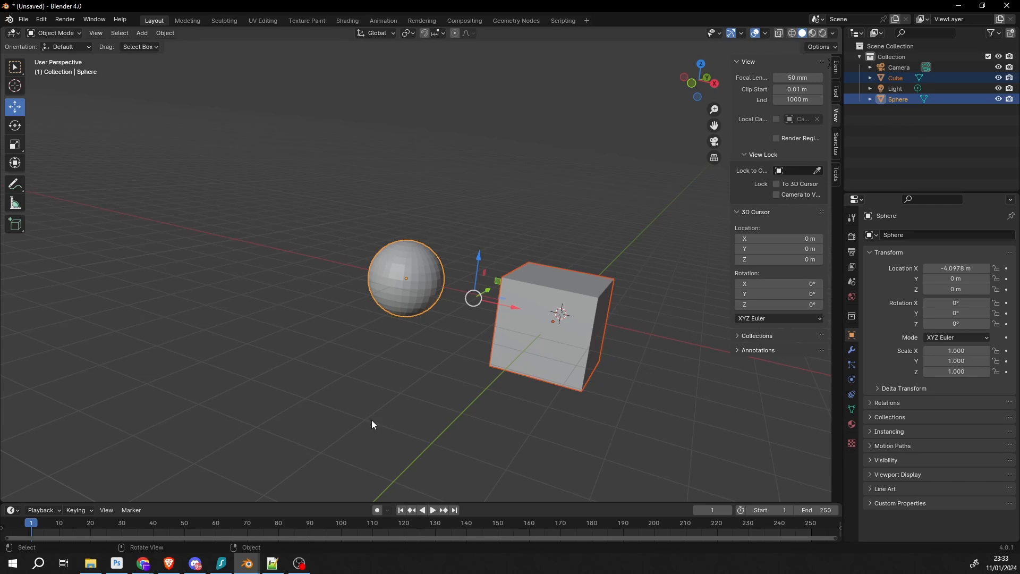